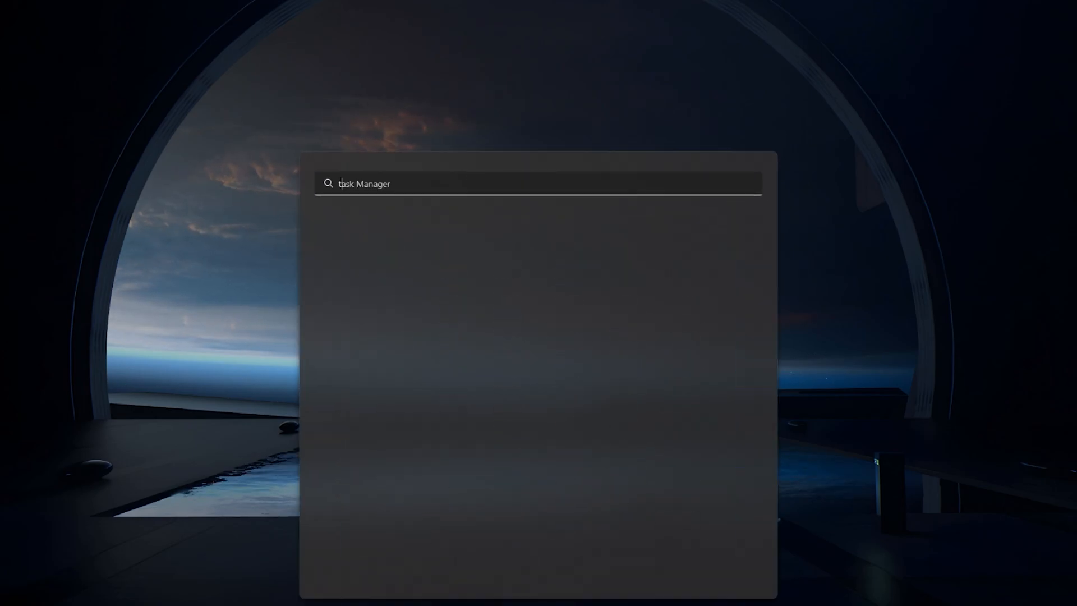
Step: Open Task Manager and bring up the End task option for OBS Studio
{"action": "type", "text": "task manager"}
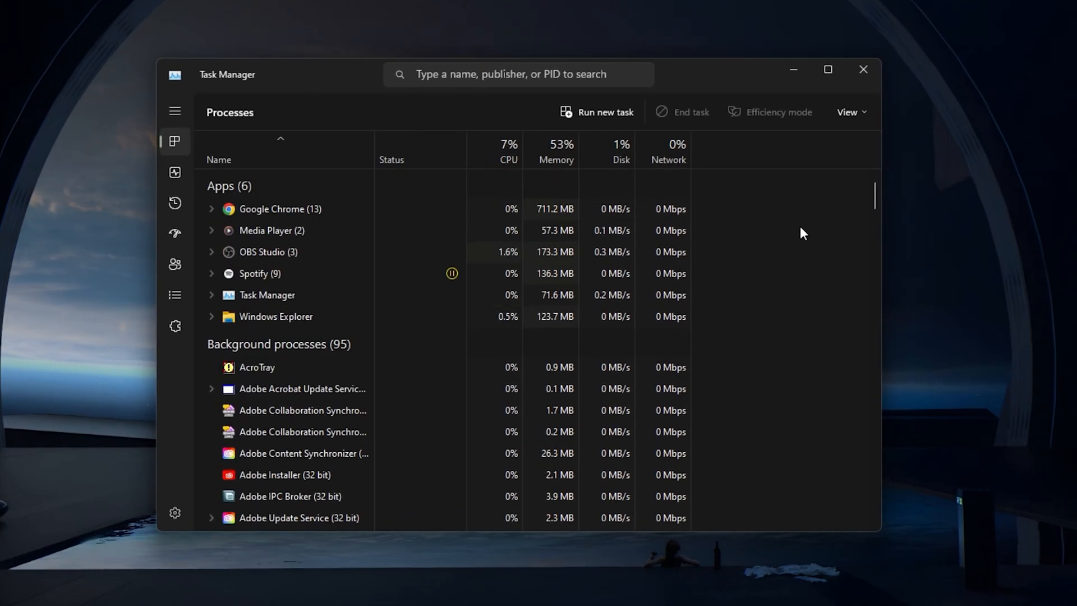
{"action": "left_click", "coordinate": [268, 251]}
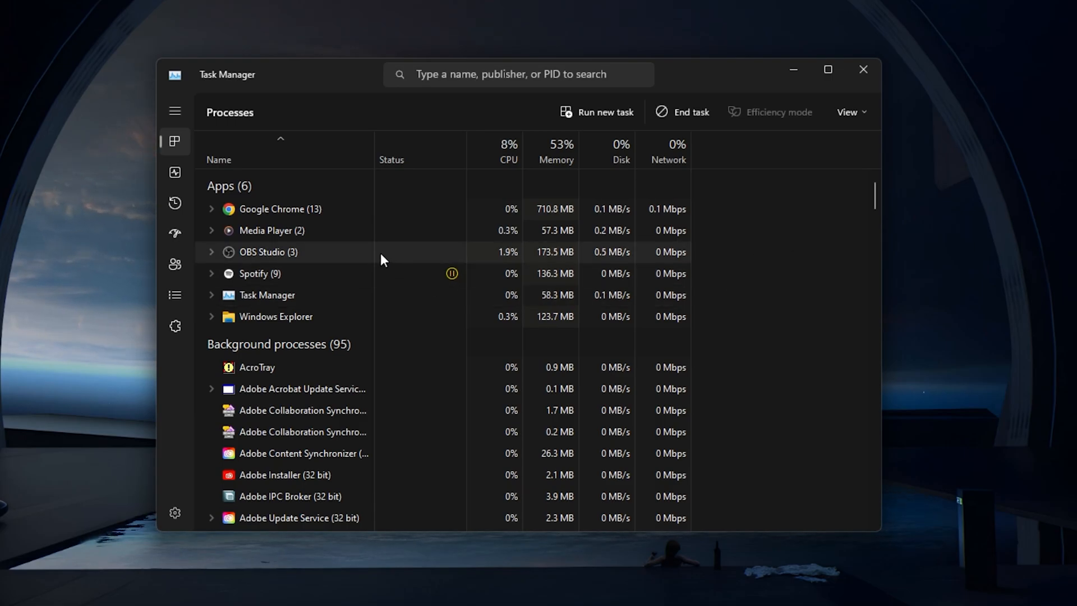
{"action": "right_click", "coordinate": [268, 251]}
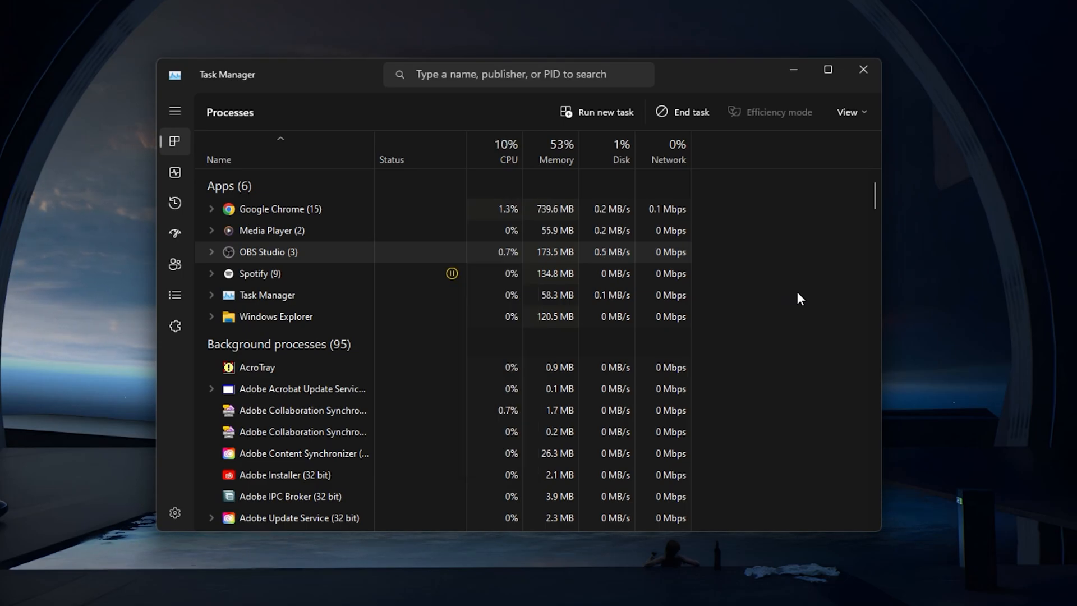
Step: End Adobe Content Synchronizer and review the remaining background processes
{"action": "scroll", "scroll_direction": "down", "scroll_amount": 3}
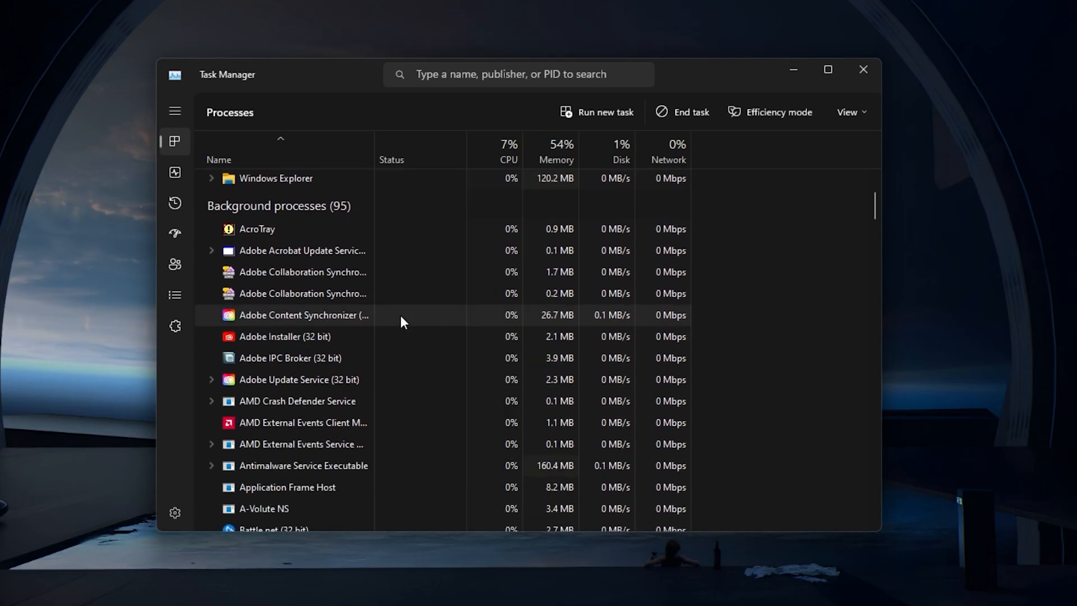
{"action": "right_click", "coordinate": [273, 321]}
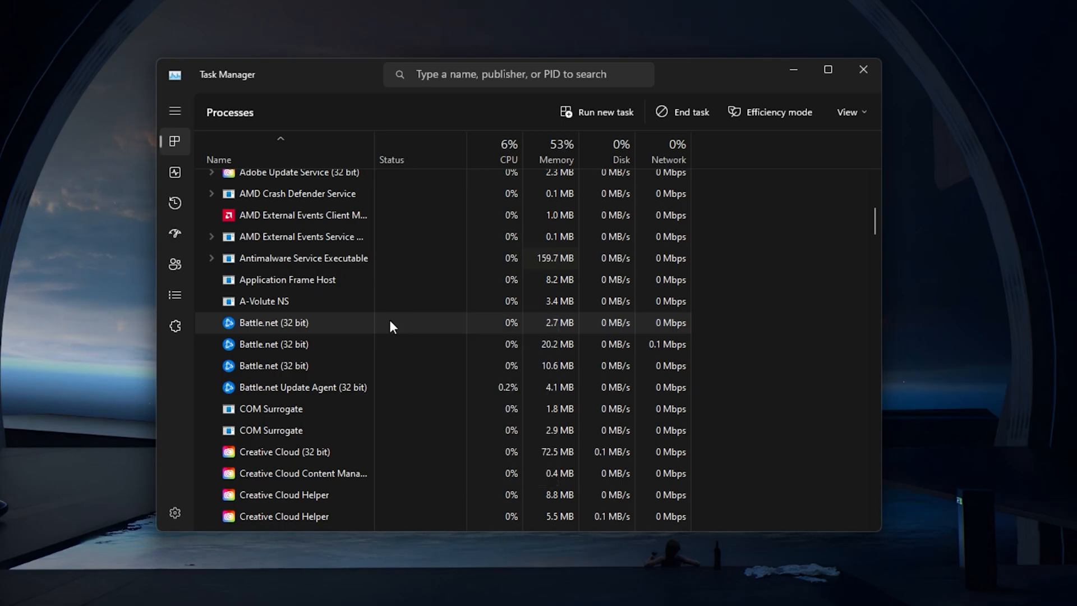
{"action": "scroll", "scroll_direction": "down", "scroll_amount": 3}
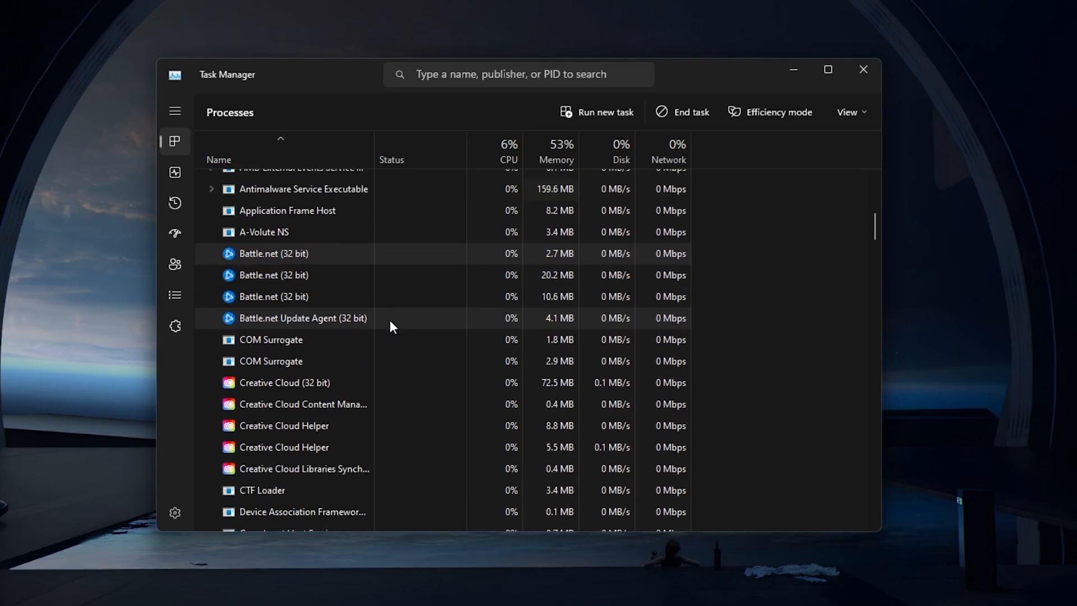
{"action": "scroll", "scroll_direction": "down", "scroll_amount": 3}
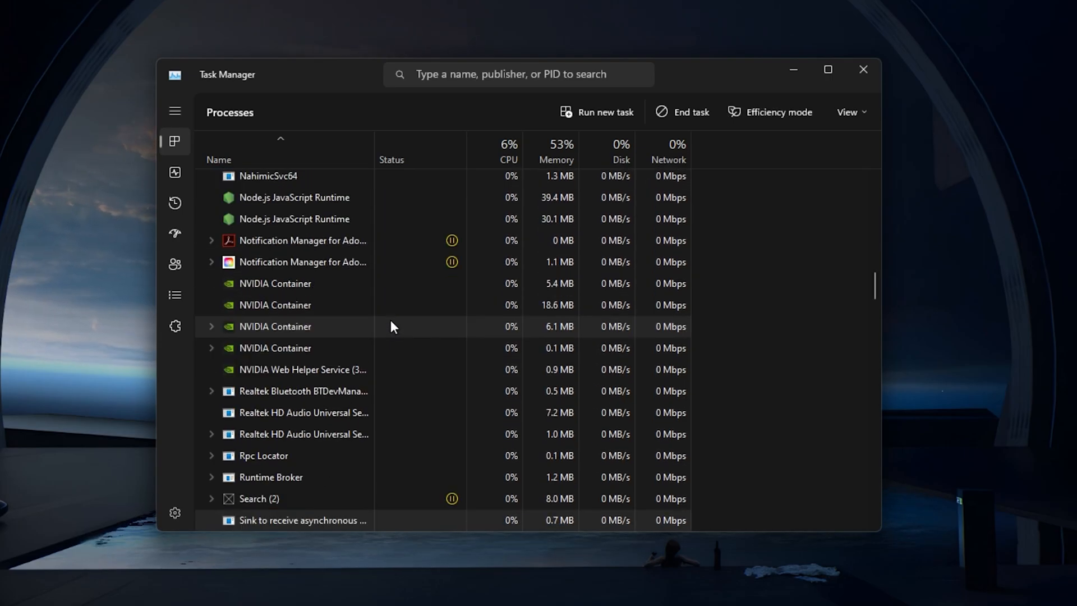
{"action": "scroll", "scroll_direction": "down", "scroll_amount": 3}
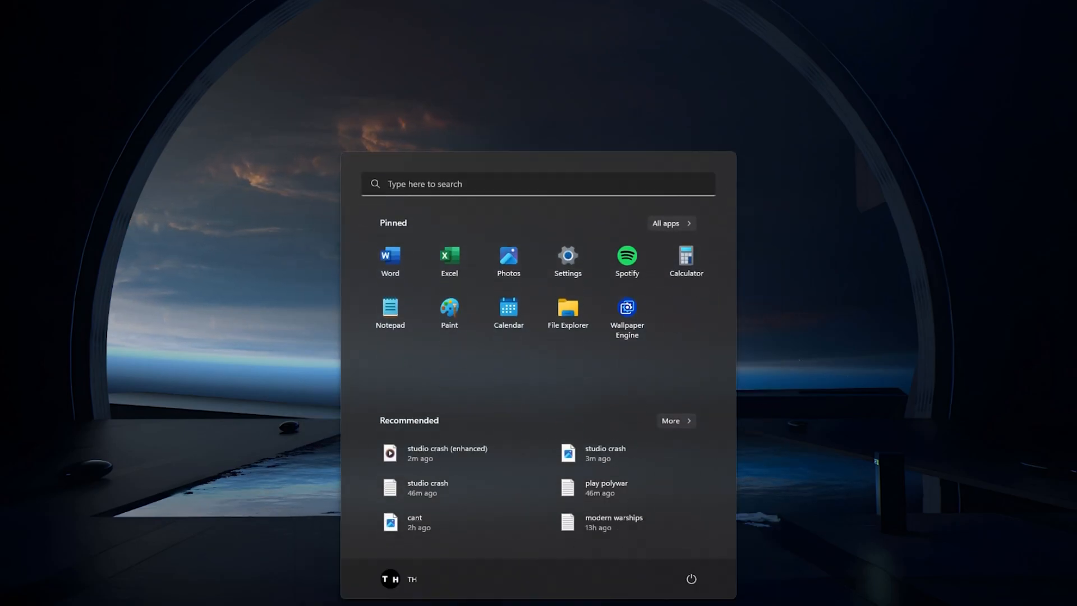
Step: Search the Start menu for 'settings'
{"action": "type", "text": "settings"}
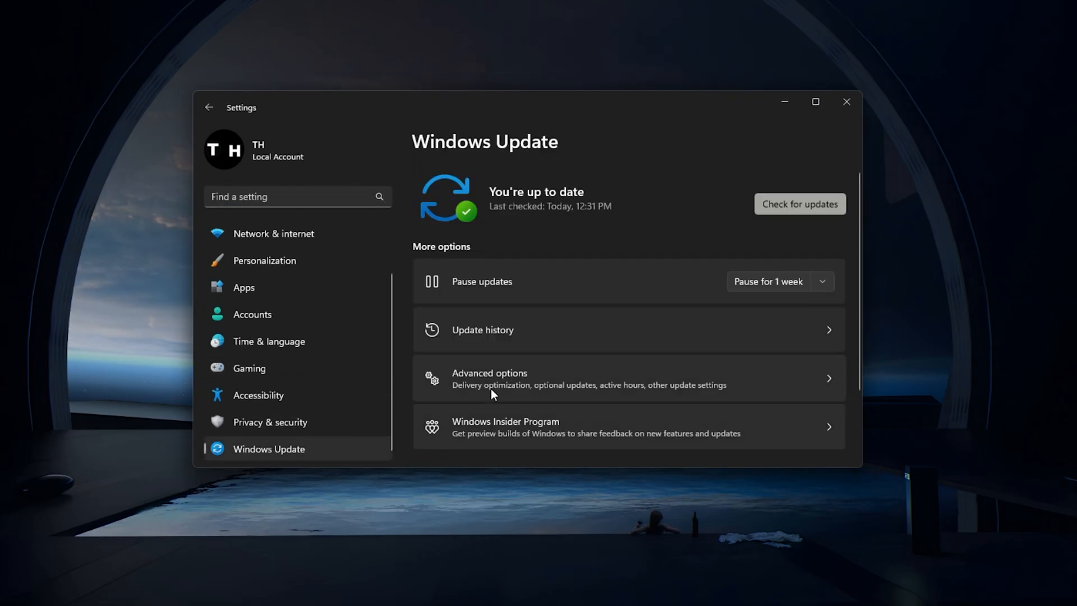
Step: Check Windows Update's advanced options for optional updates
{"action": "left_click", "coordinate": [799, 204]}
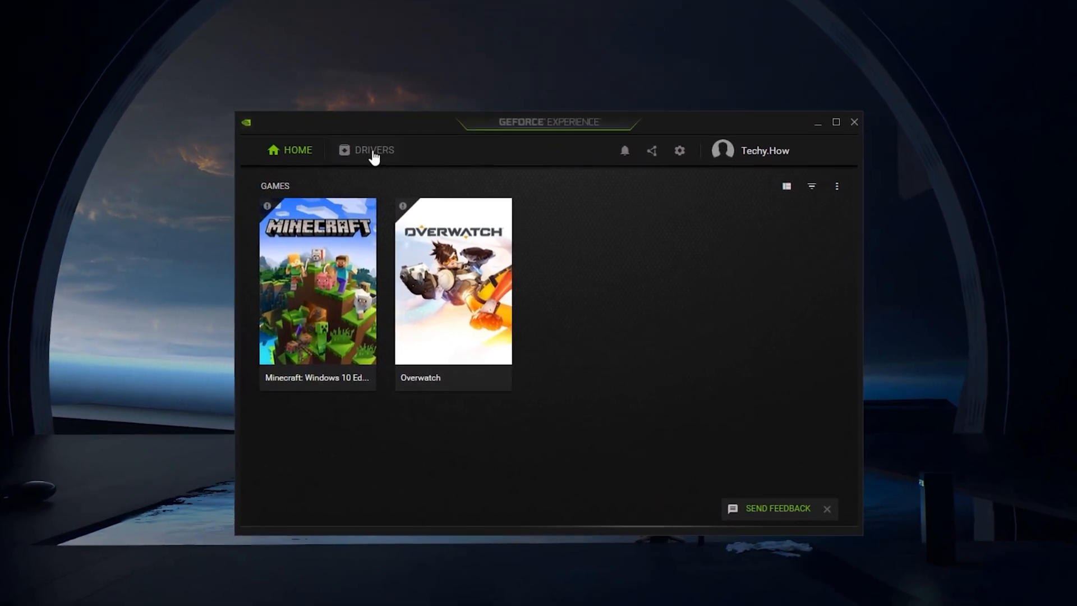
Step: Download Game Ready Driver 528.24 and confirm the In-Game Overlay is off
{"action": "left_click", "coordinate": [373, 150]}
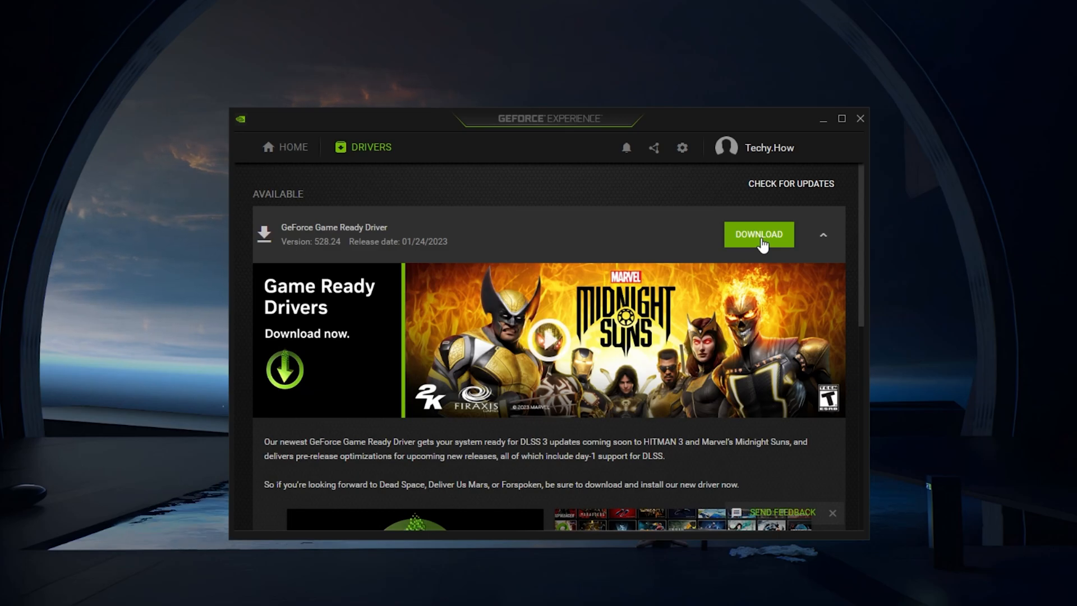
{"action": "left_click", "coordinate": [682, 147]}
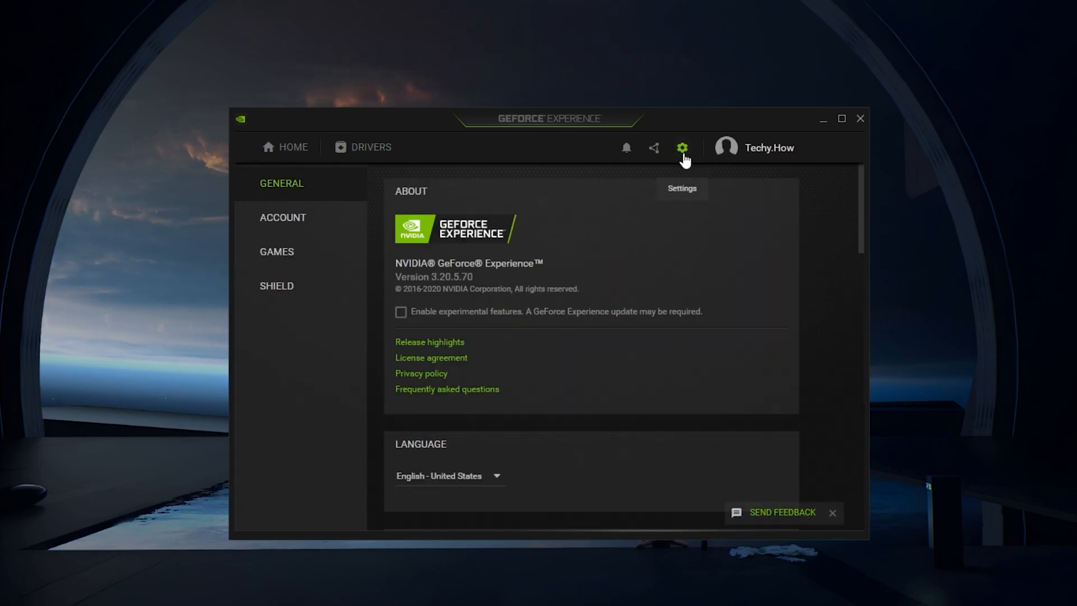
{"action": "mouse_move", "coordinate": [824, 212]}
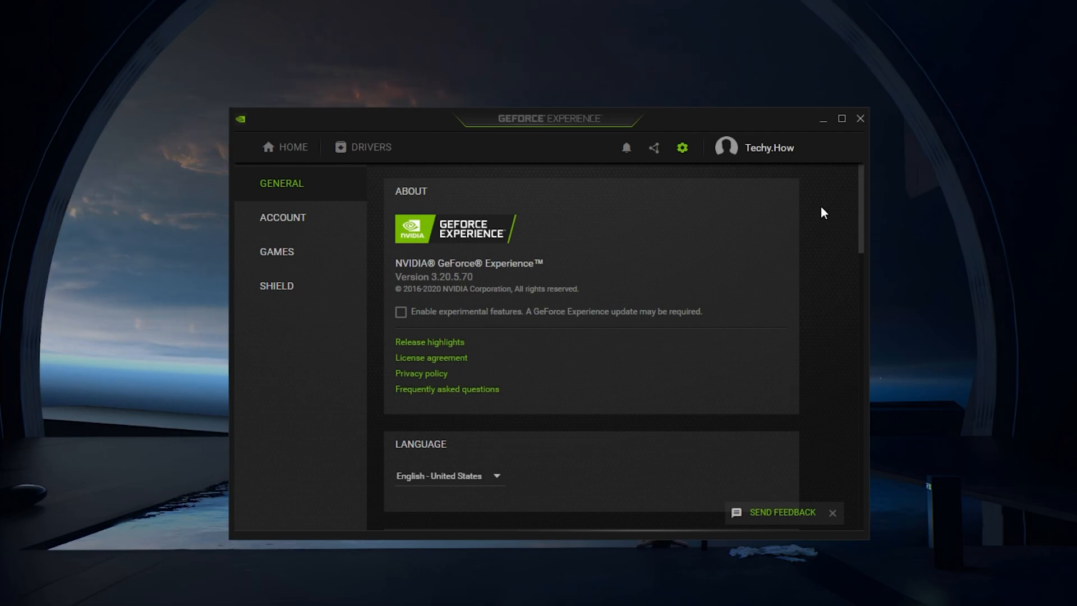
{"action": "mouse_move", "coordinate": [724, 173]}
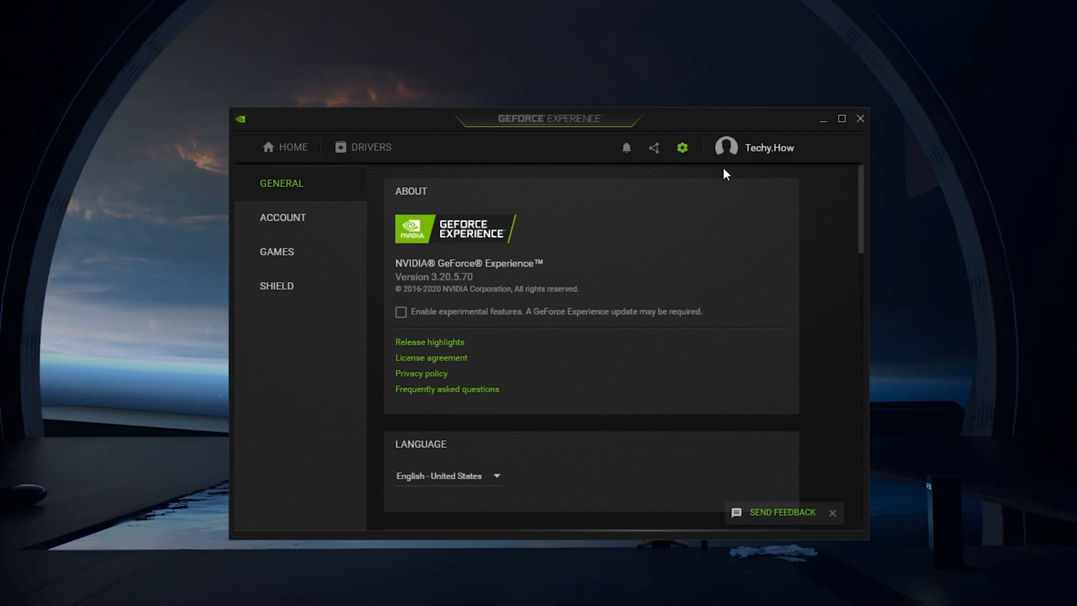
{"action": "mouse_move", "coordinate": [599, 211]}
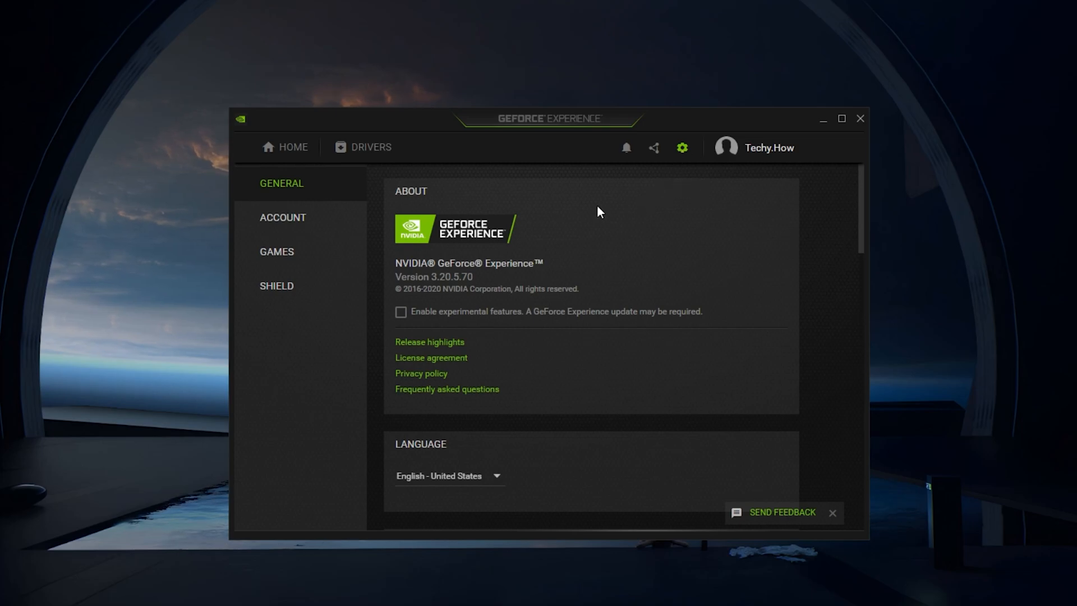
{"action": "scroll", "scroll_direction": "down", "scroll_amount": 3}
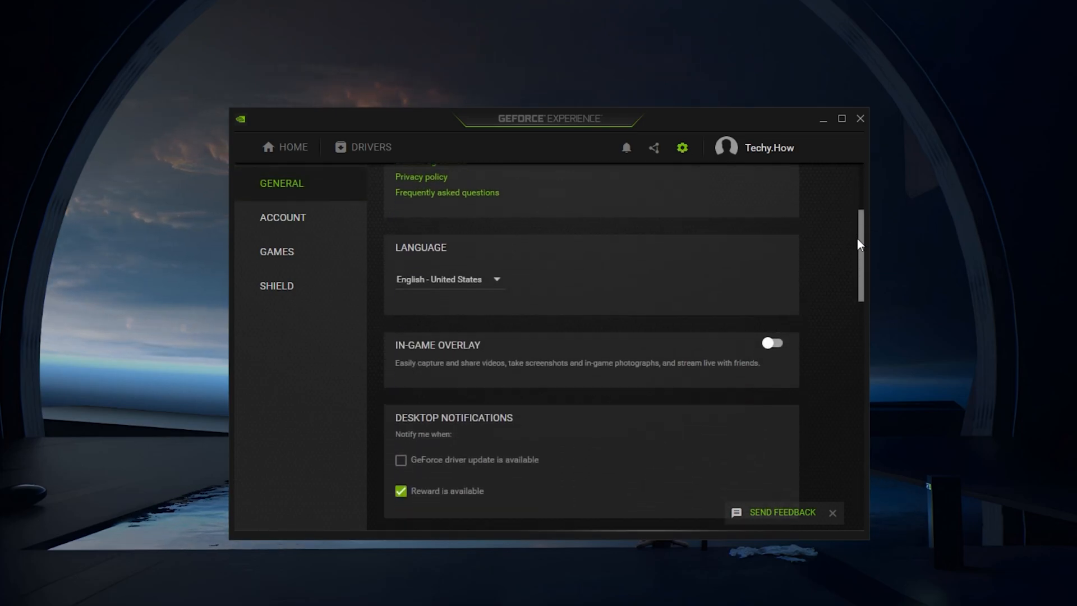
{"action": "scroll", "scroll_direction": "down", "scroll_amount": 3}
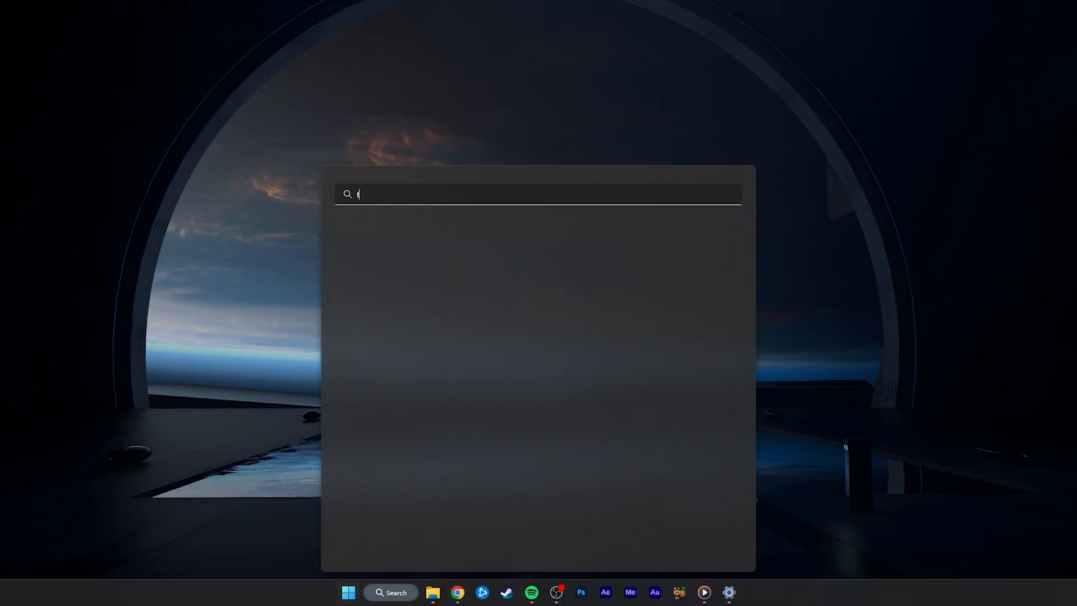
Step: Open Firewall & network protection from Start search and show the allowed apps list
{"action": "type", "text": "Firewall & network protection"}
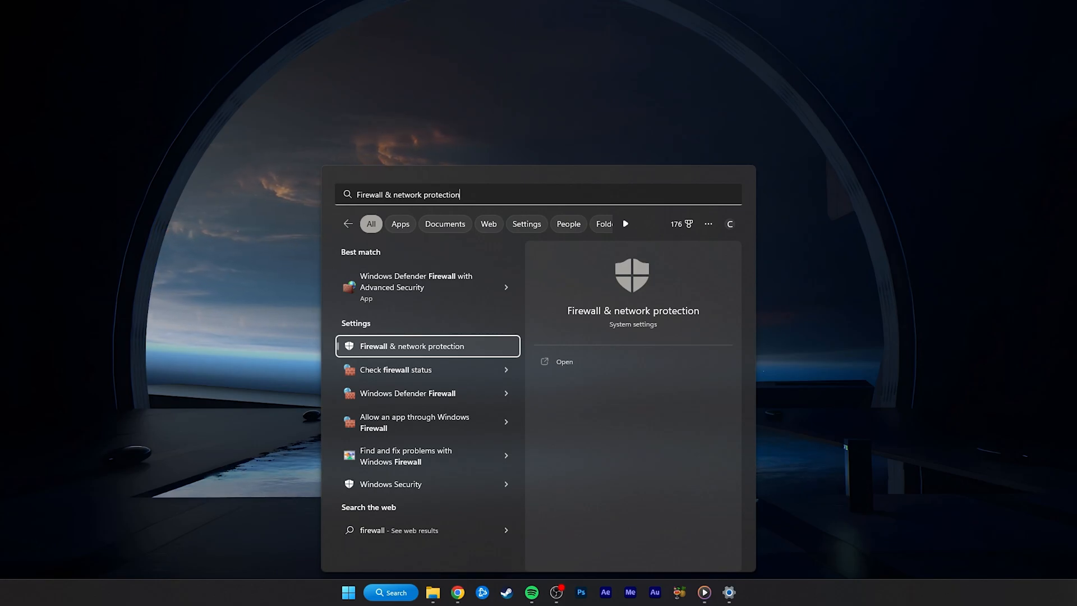
{"action": "left_click", "coordinate": [564, 361]}
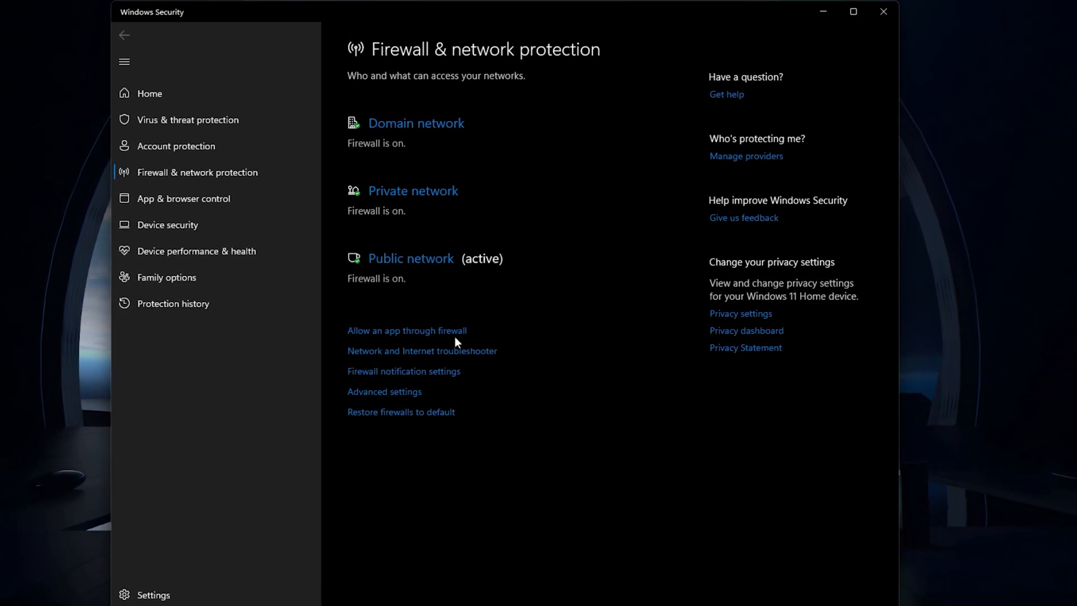
{"action": "left_click", "coordinate": [406, 330]}
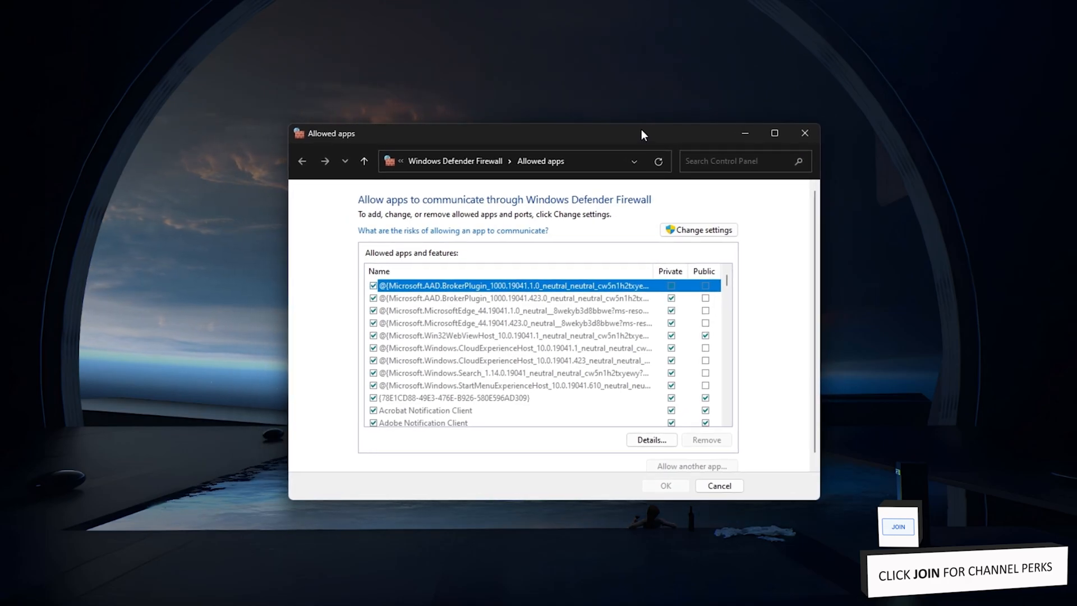
Step: Add RobloxStudioBeta from the newer Roblox version folder, allowed on private networks
{"action": "left_click", "coordinate": [508, 360]}
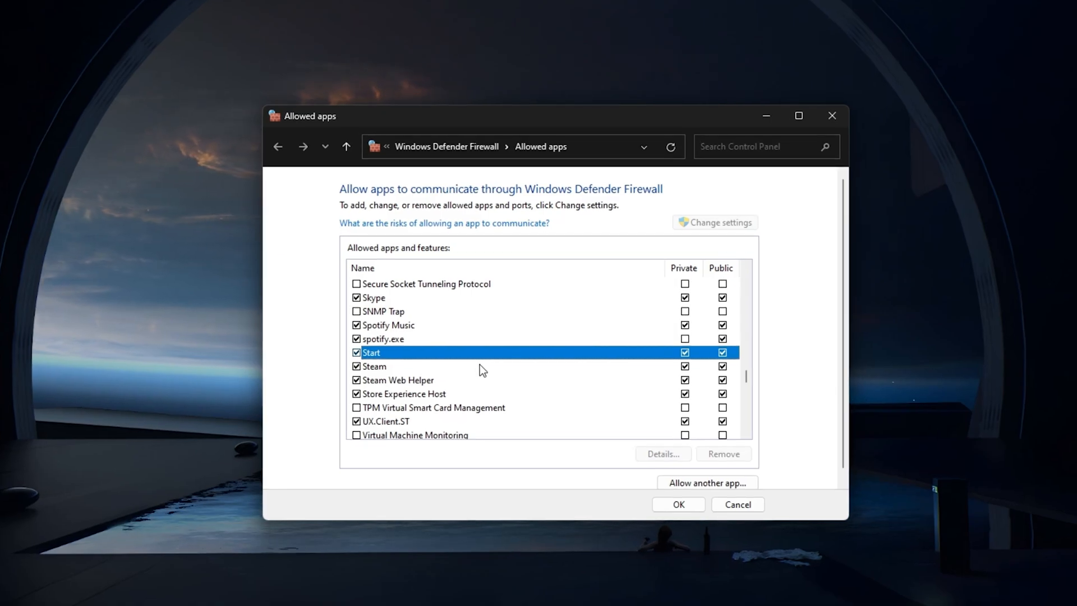
{"action": "left_click", "coordinate": [707, 482]}
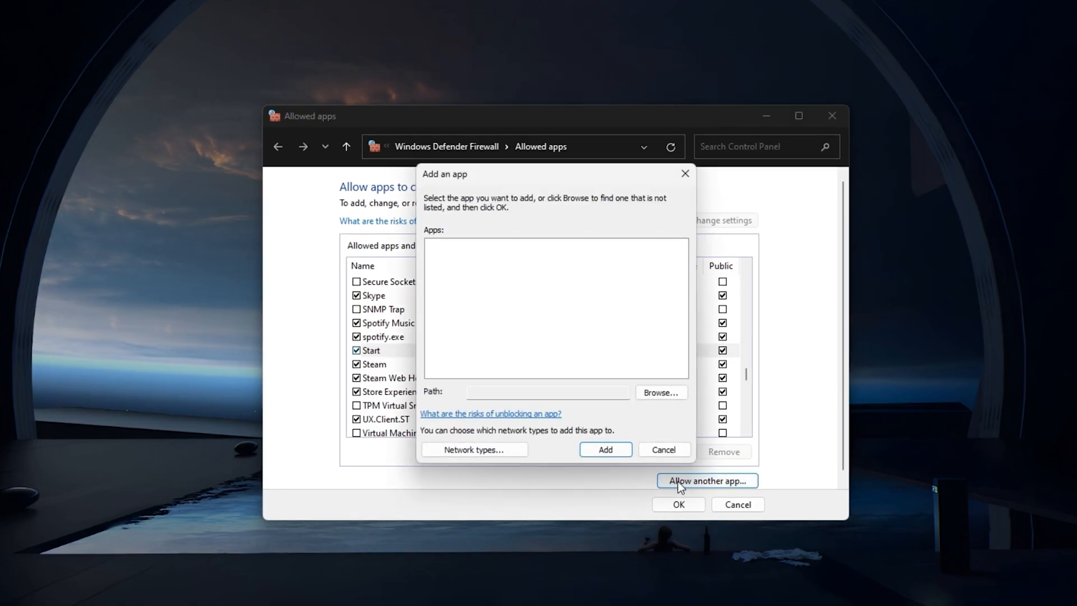
{"action": "left_click", "coordinate": [658, 392]}
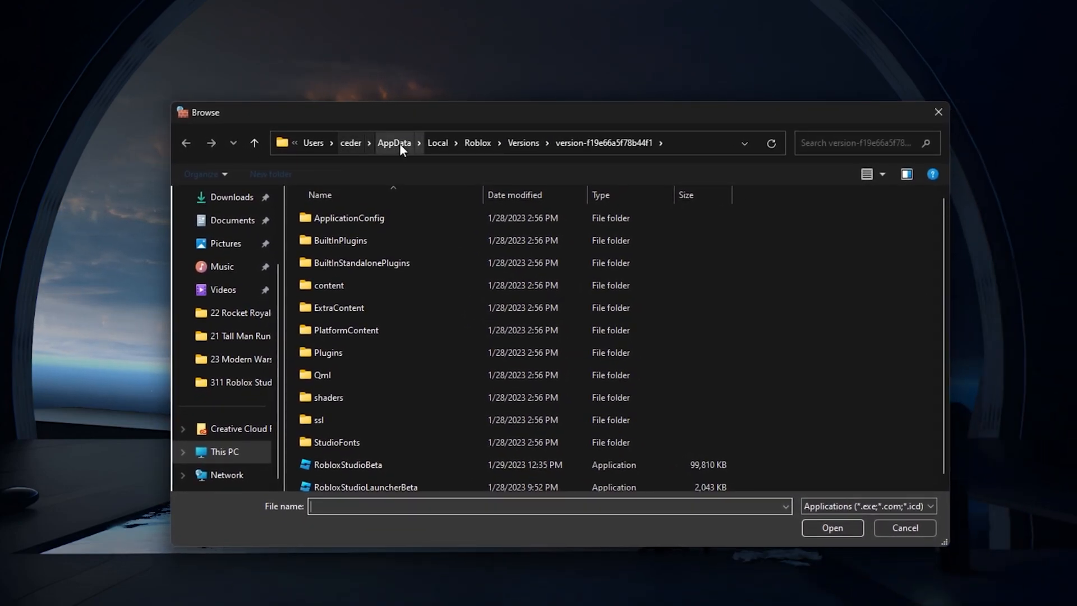
{"action": "mouse_move", "coordinate": [437, 143]}
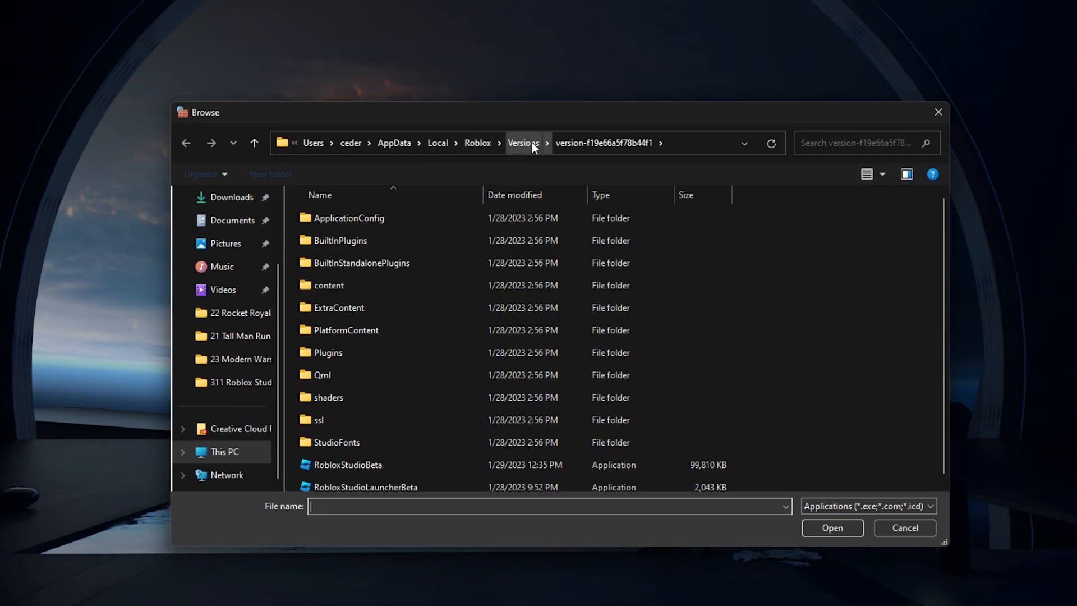
{"action": "left_click", "coordinate": [523, 143]}
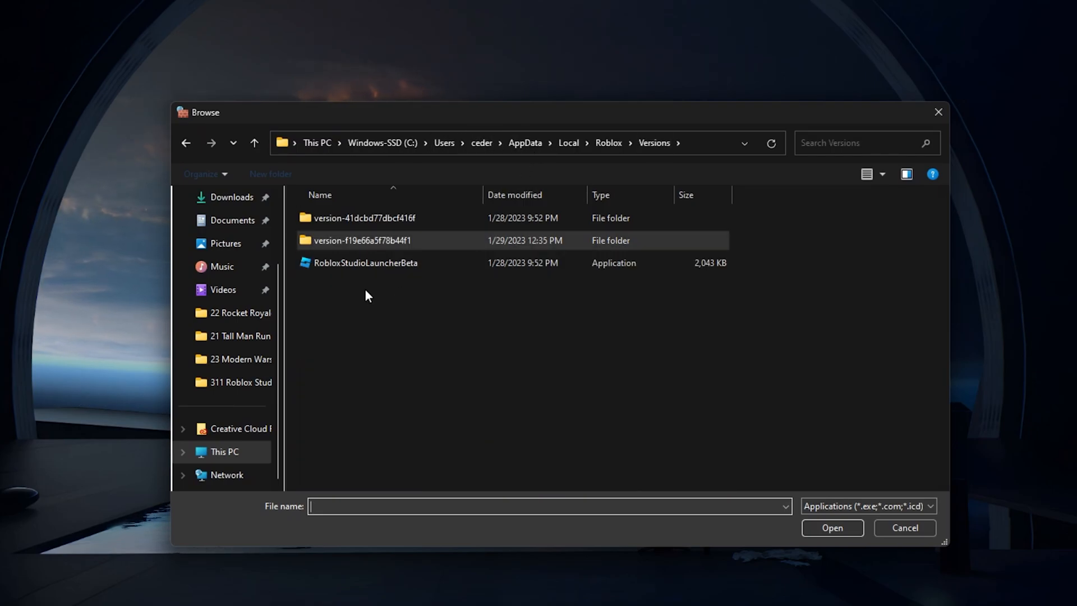
{"action": "double_click", "coordinate": [364, 239]}
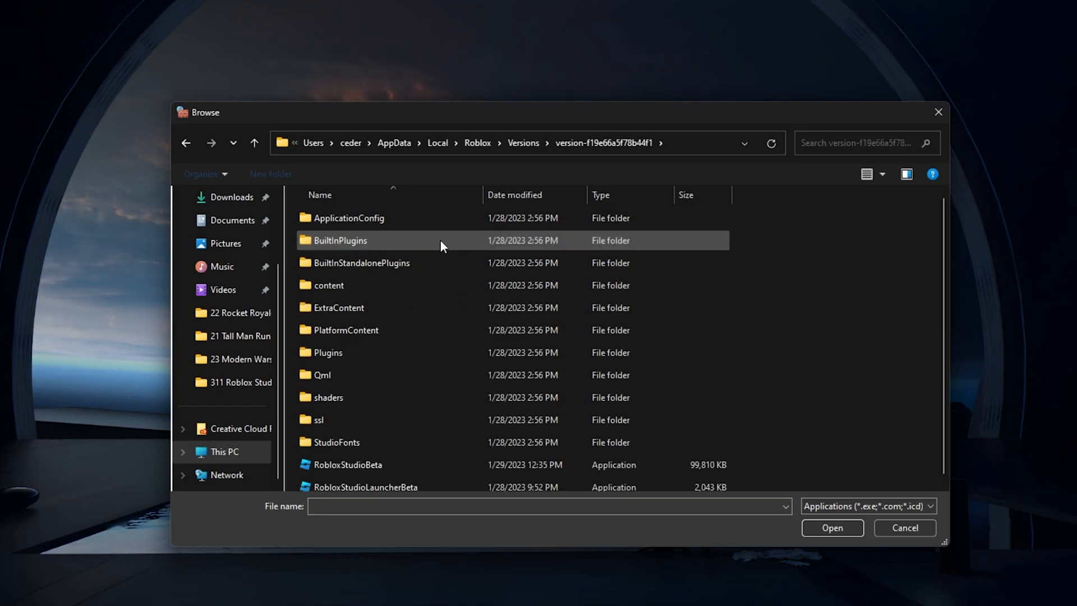
{"action": "left_click", "coordinate": [347, 465]}
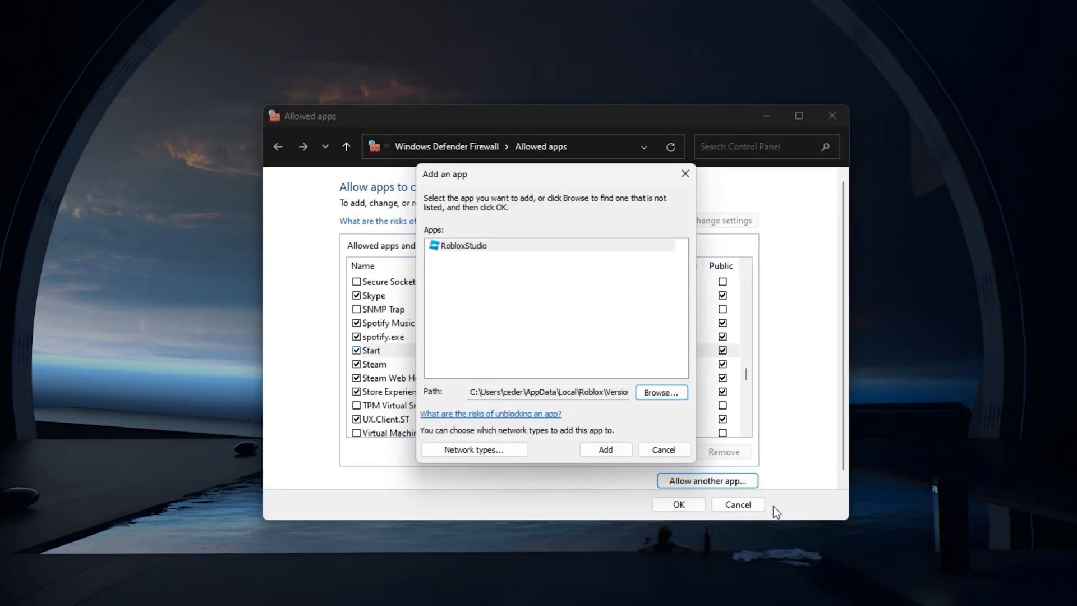
{"action": "left_click", "coordinate": [462, 245]}
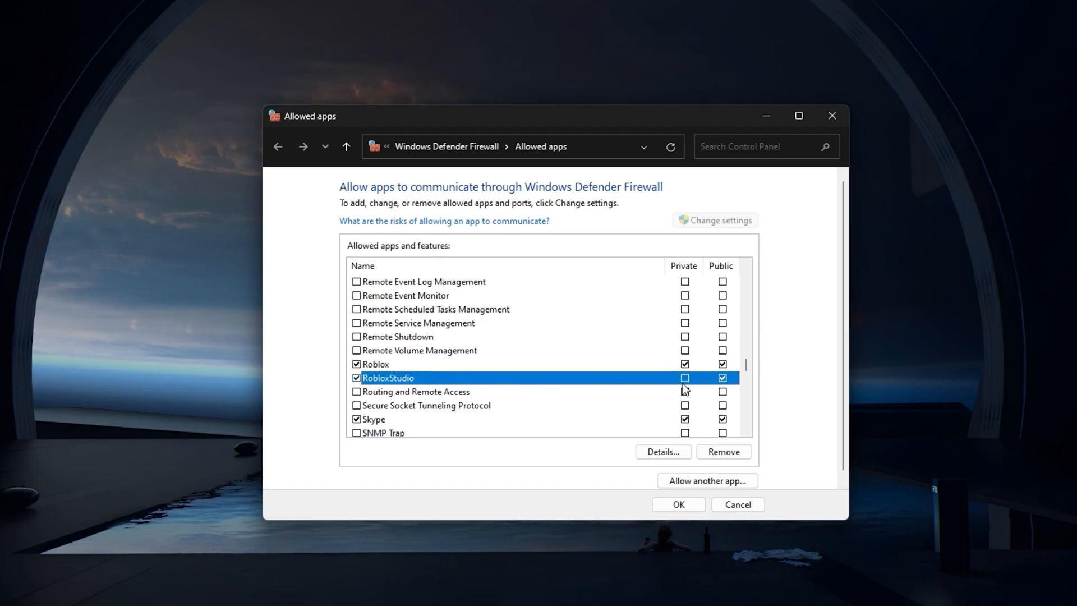
{"action": "left_click", "coordinate": [683, 377]}
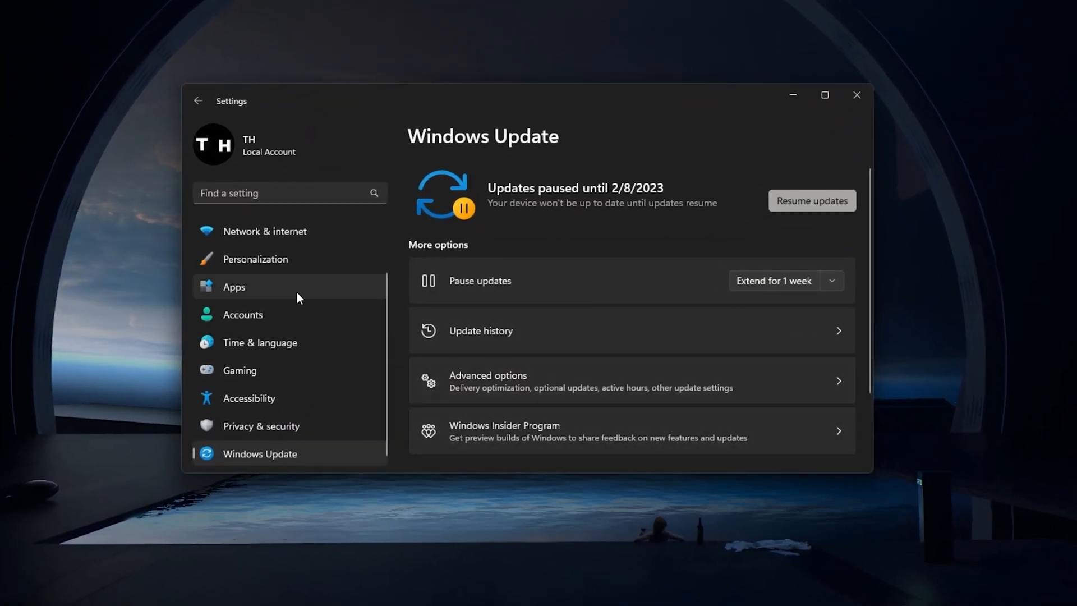
Step: Search Installed apps for 'roblox studio' and open the Roblox Studio options menu
{"action": "left_click", "coordinate": [234, 287]}
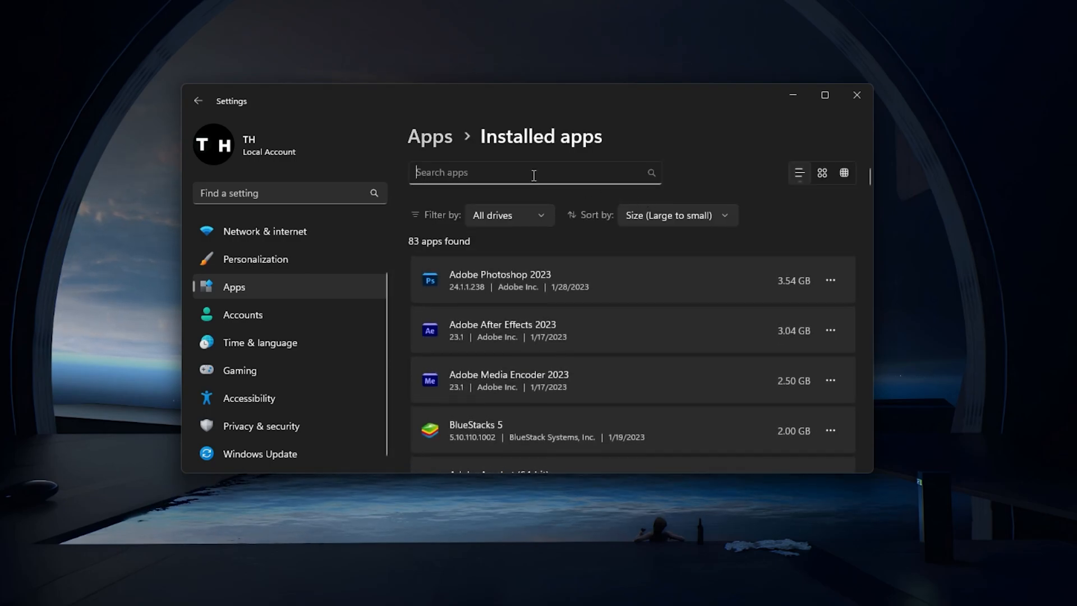
{"action": "type", "text": "roblox studio"}
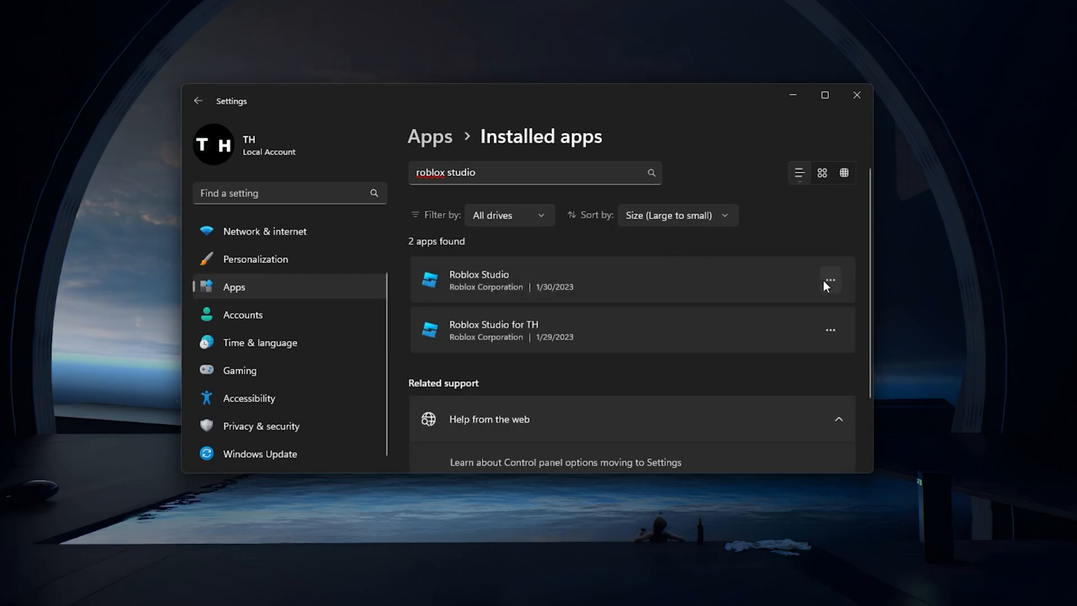
{"action": "left_click", "coordinate": [829, 280]}
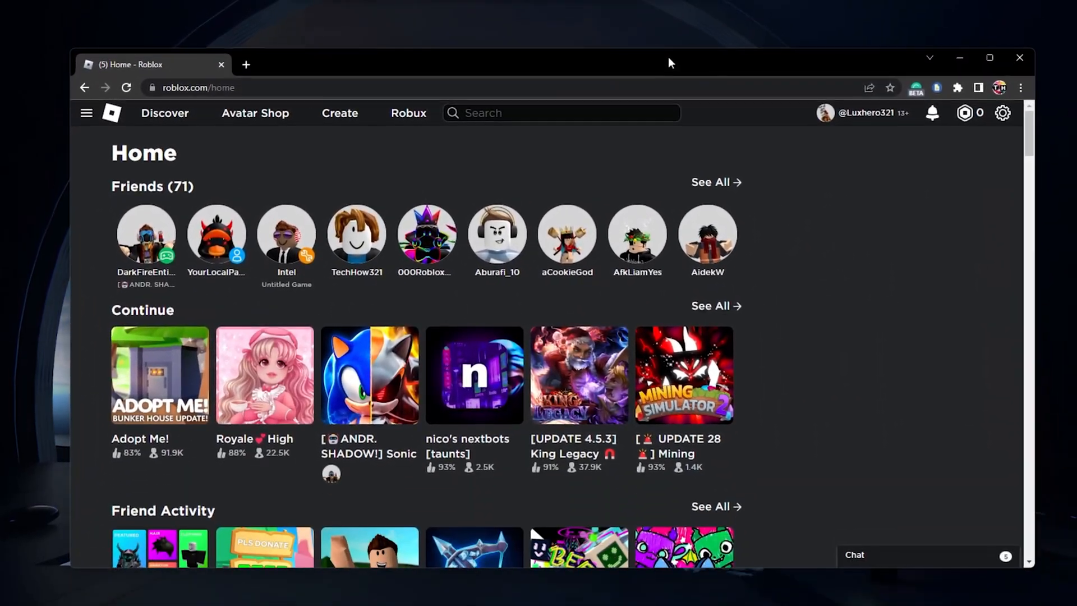
Step: Load roblox.com/create to reach the Roblox Studio landing page
{"action": "left_click", "coordinate": [339, 113]}
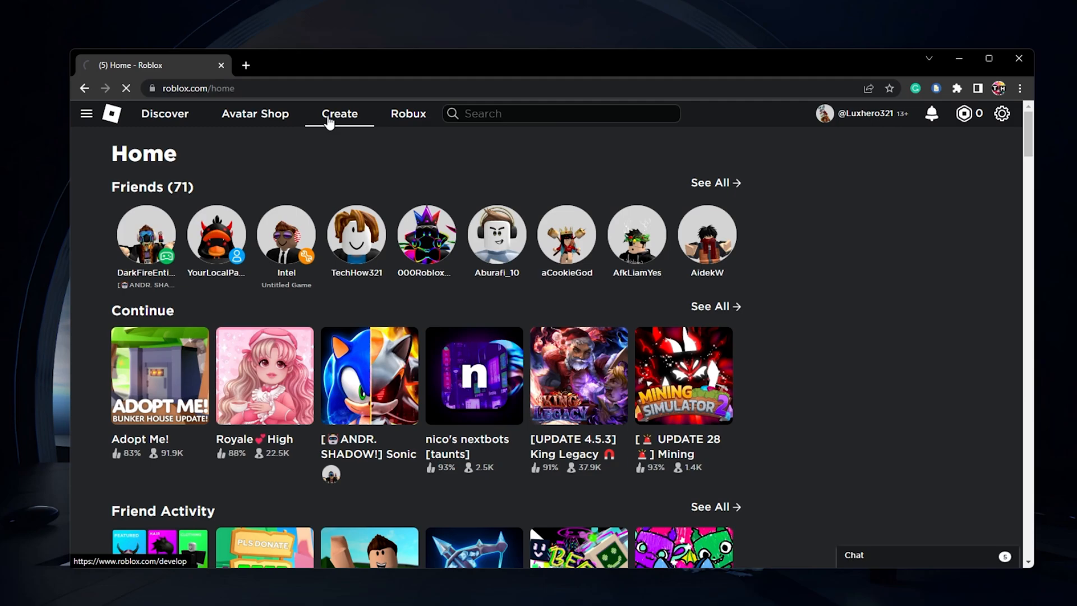
{"action": "left_click", "coordinate": [339, 114]}
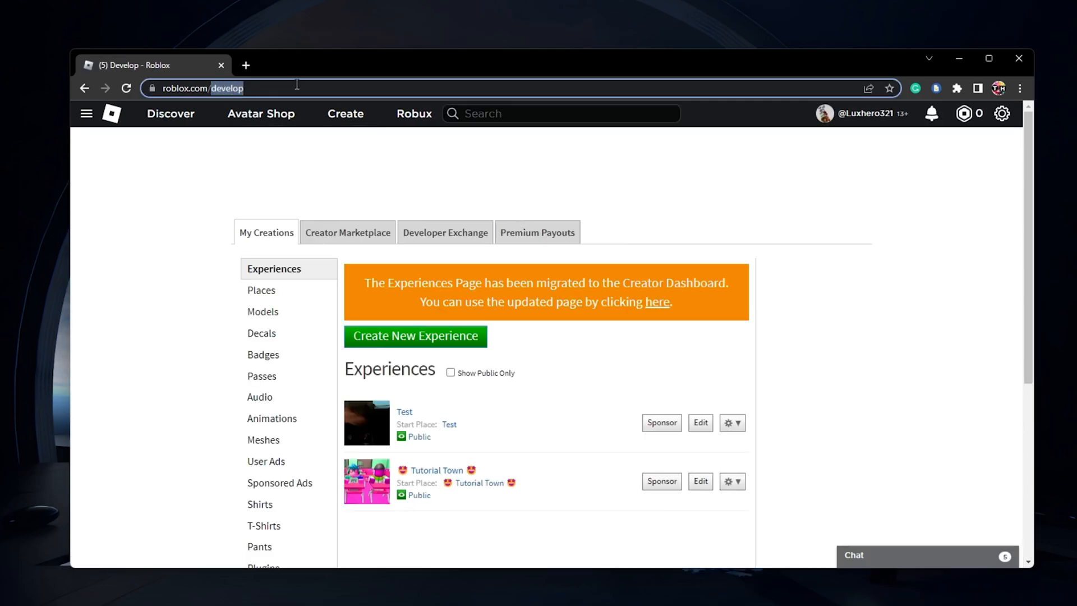
{"action": "left_click", "coordinate": [344, 113]}
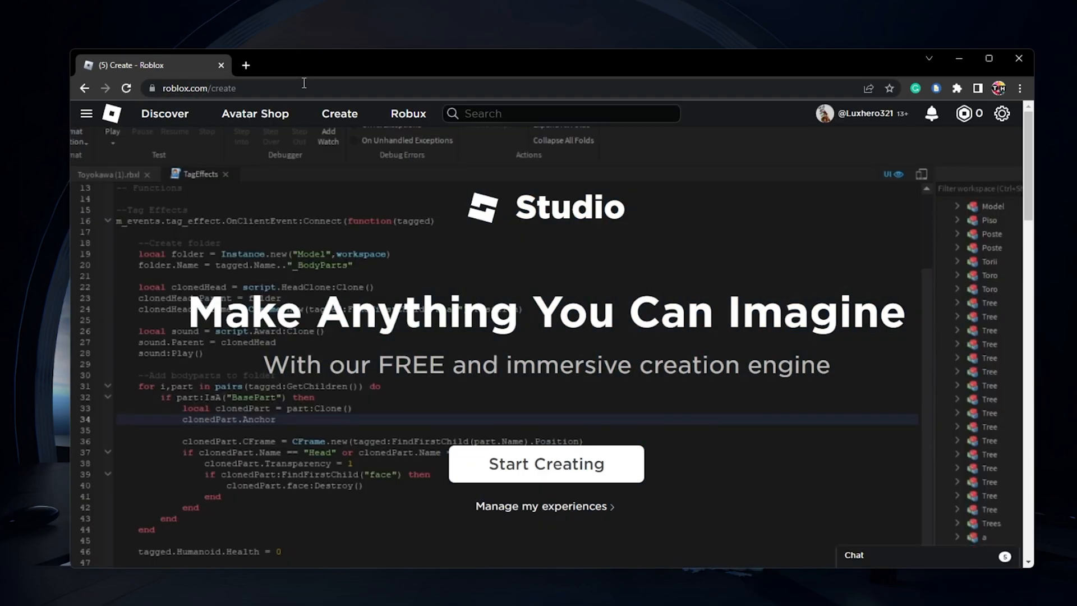